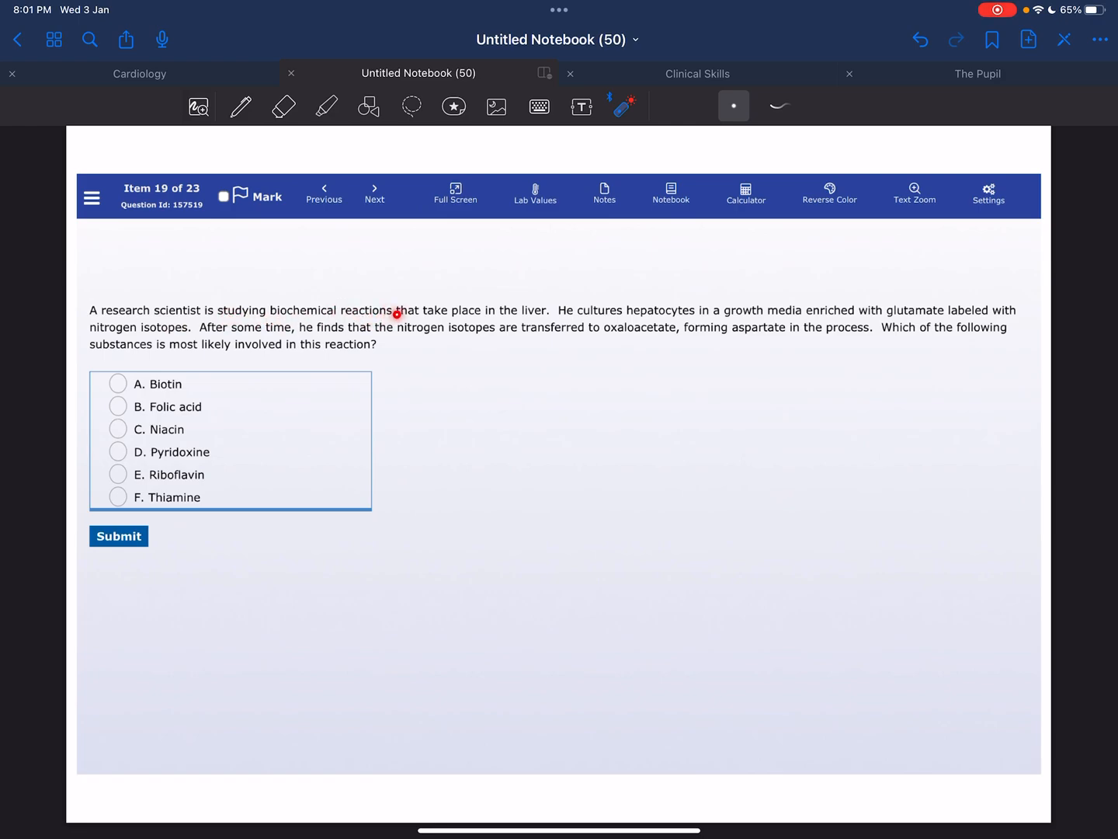
mouse_move(594, 321)
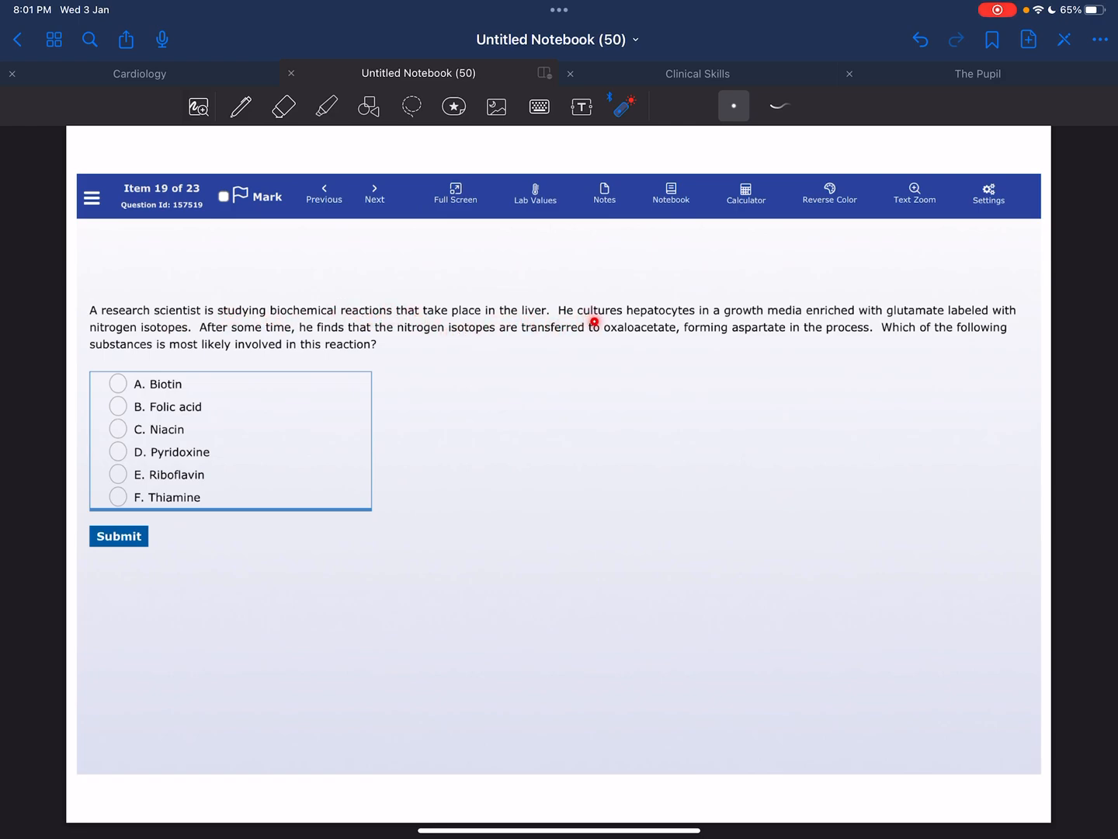
mouse_move(800, 323)
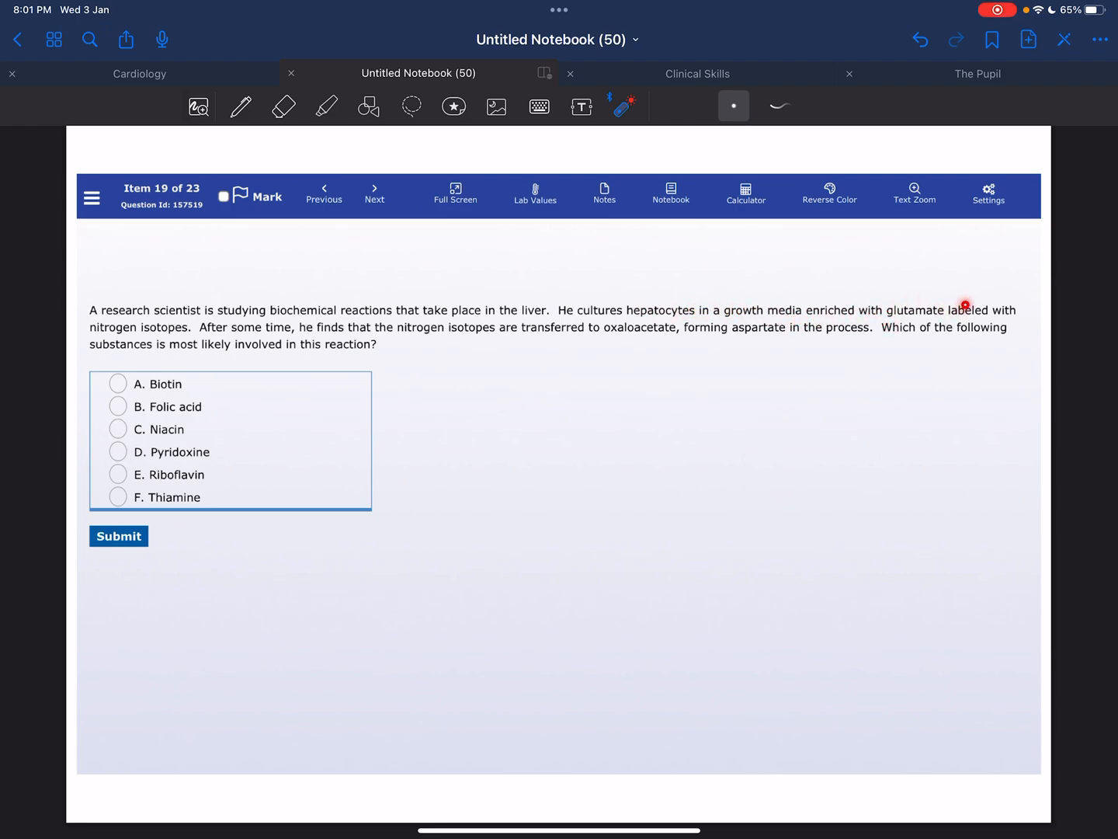
mouse_move(193, 333)
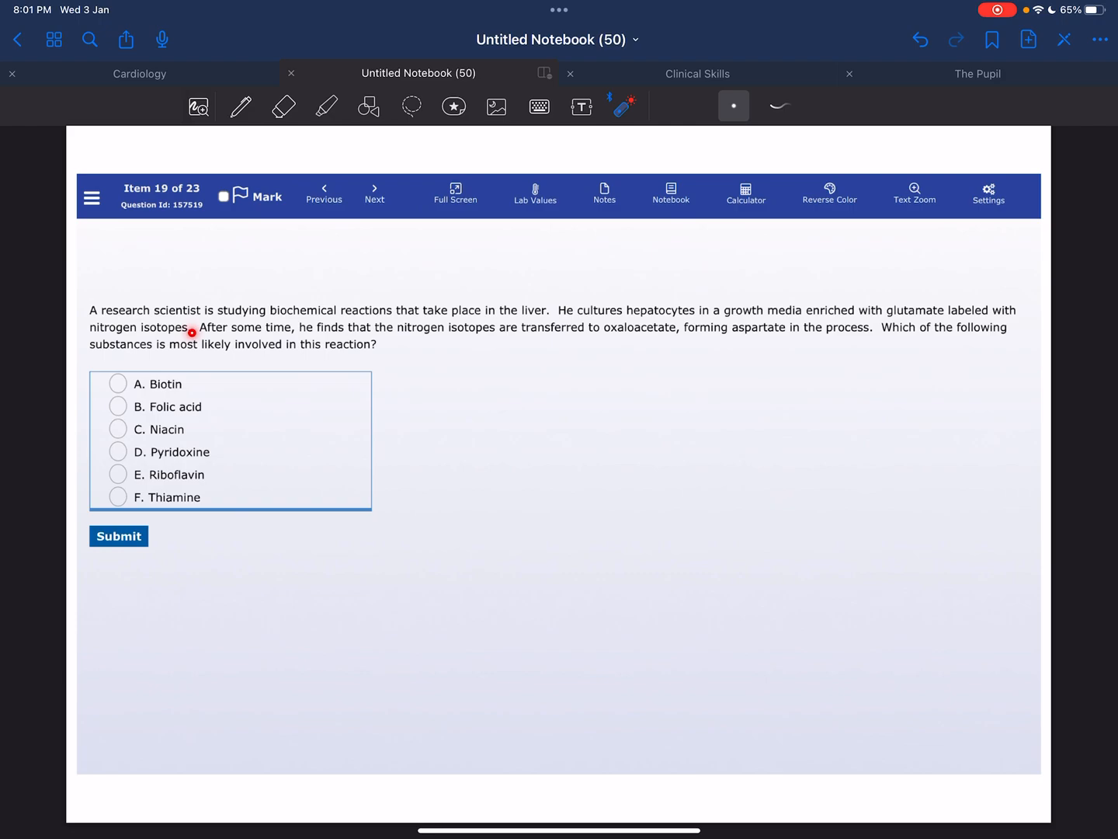
mouse_move(374, 332)
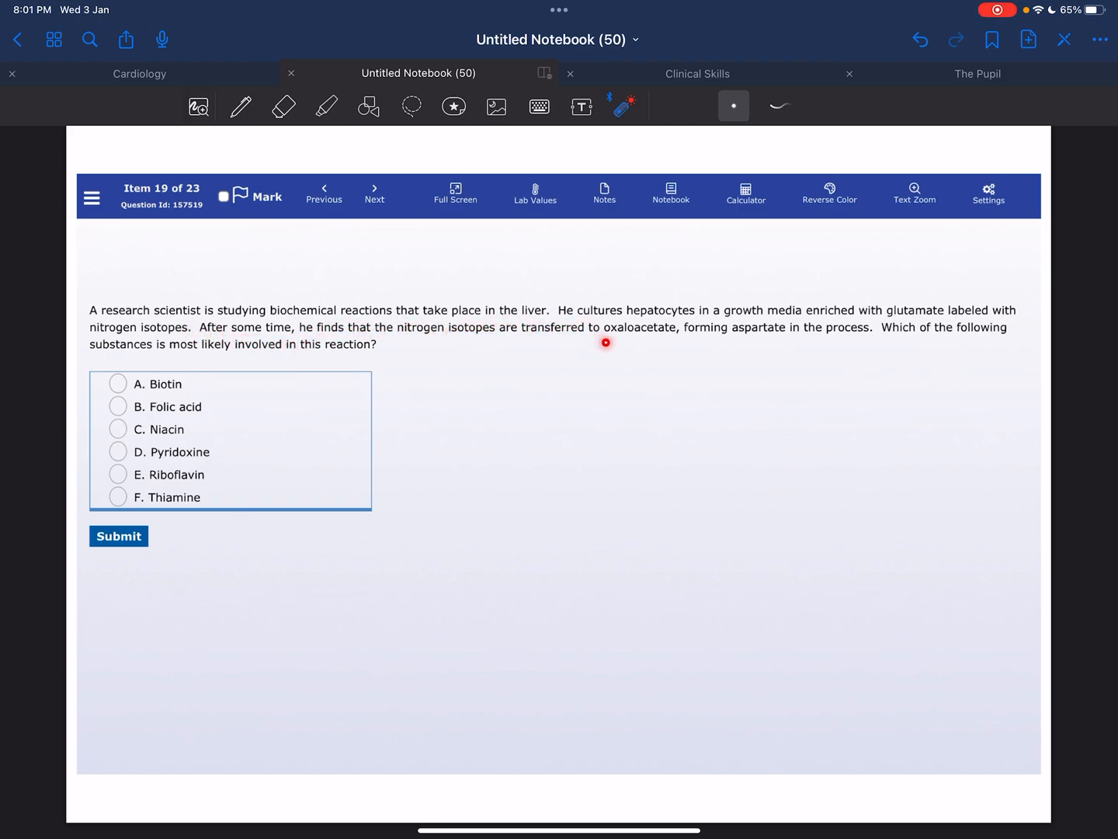
mouse_move(724, 354)
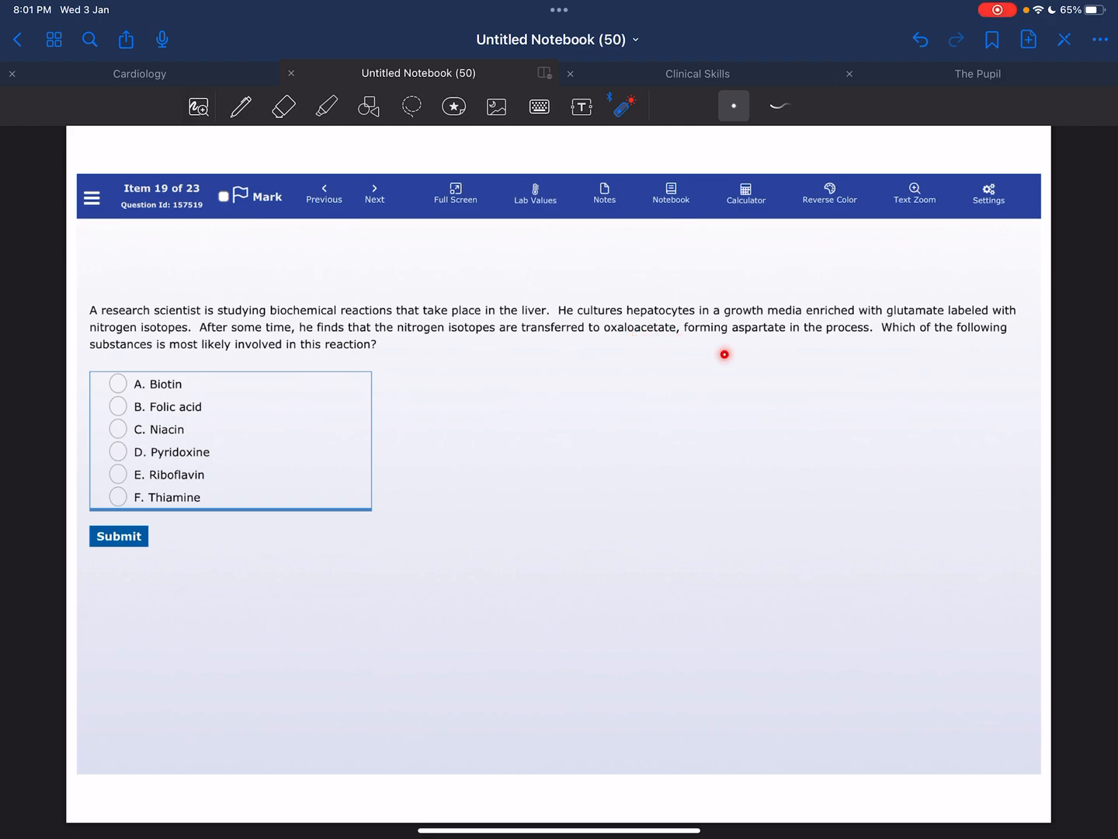
mouse_move(853, 340)
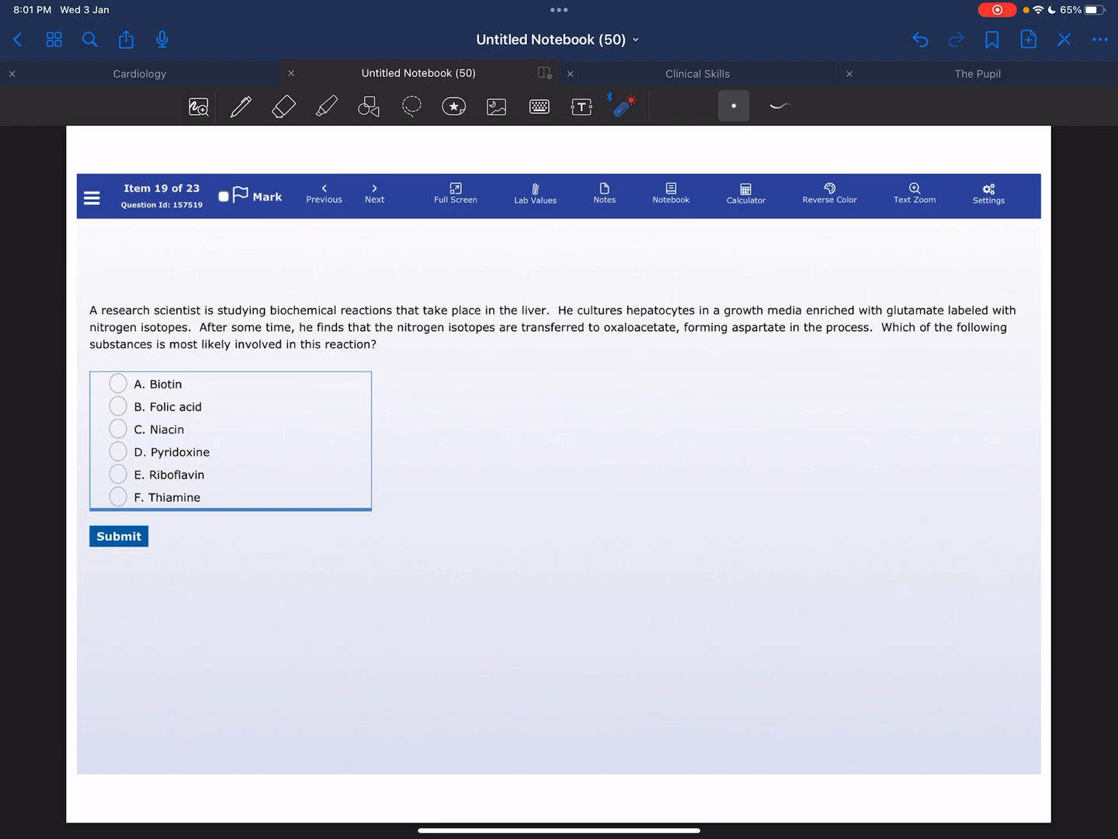
- Go to page 148, the social-accounts page, and underline the first links in red
click(780, 106)
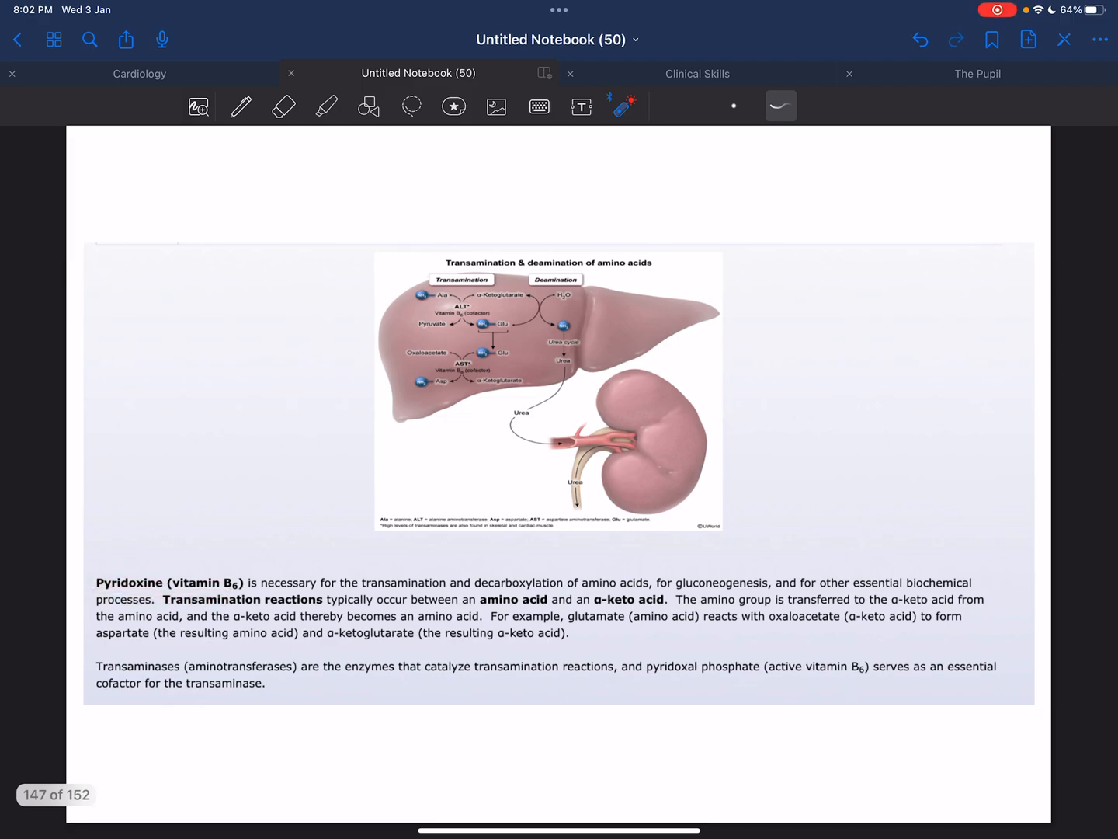
drag(357, 590, 443, 592)
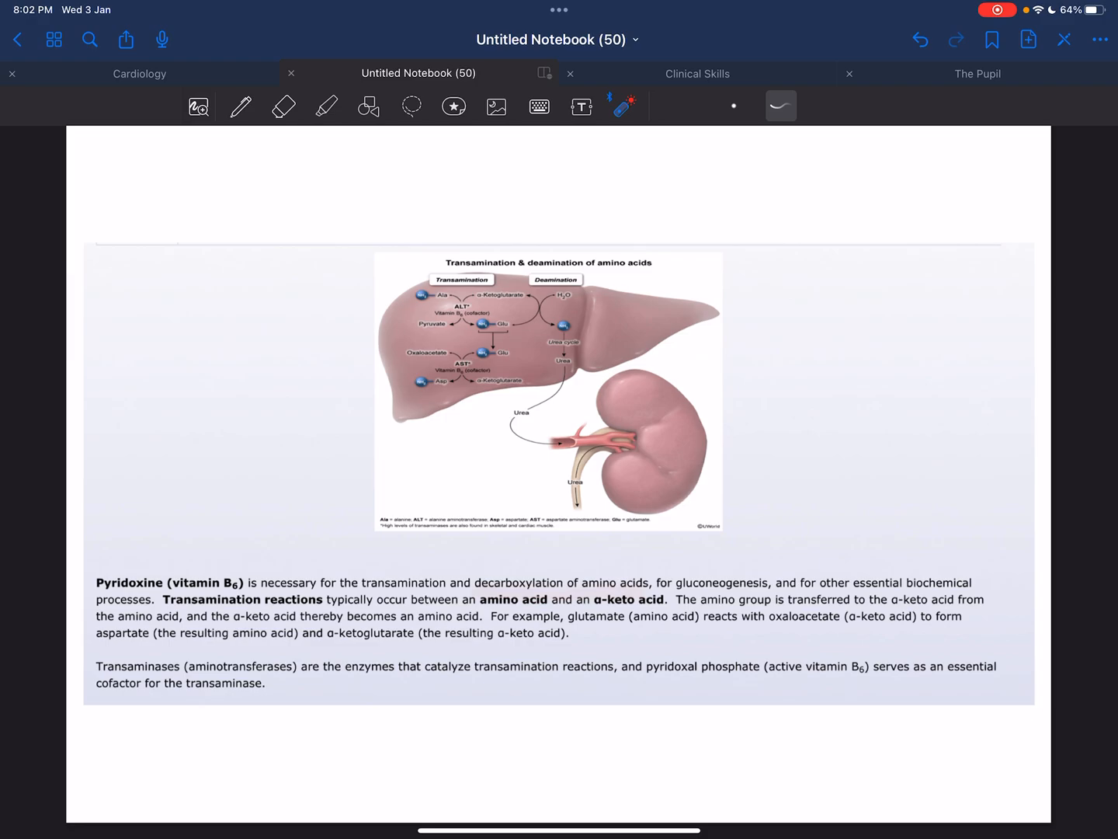
drag(676, 578, 769, 583)
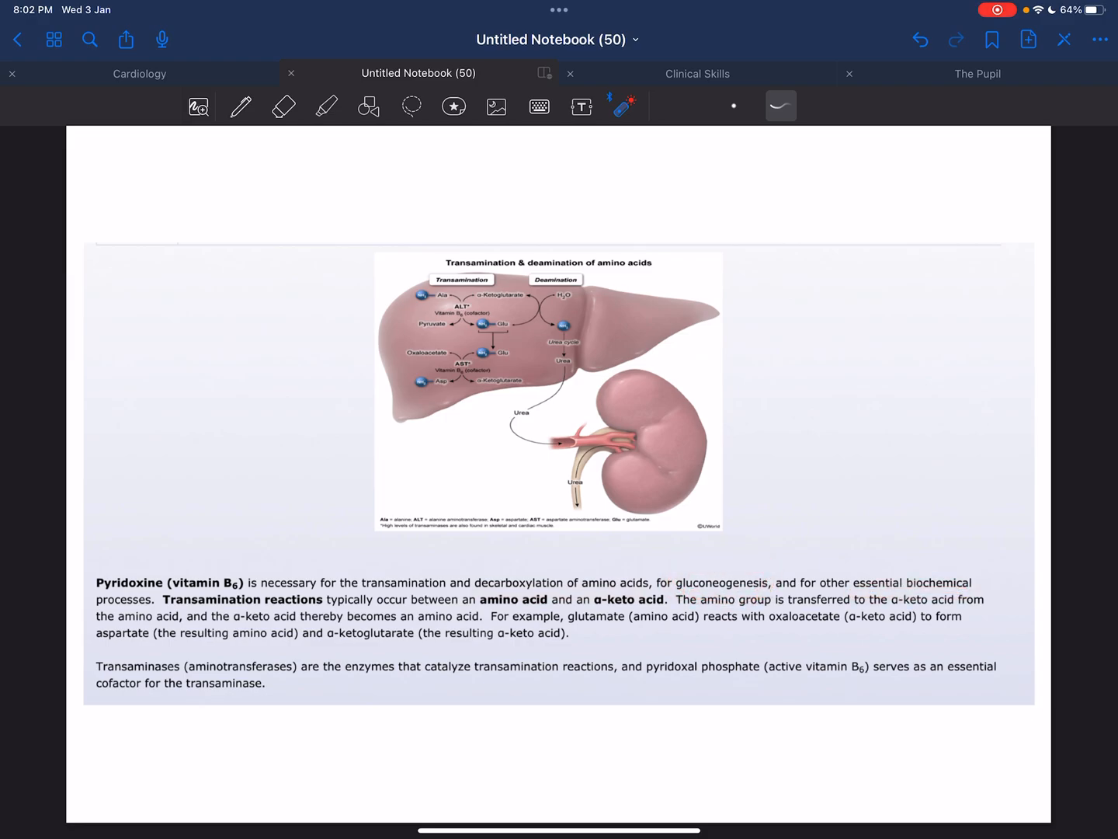
drag(167, 602, 303, 613)
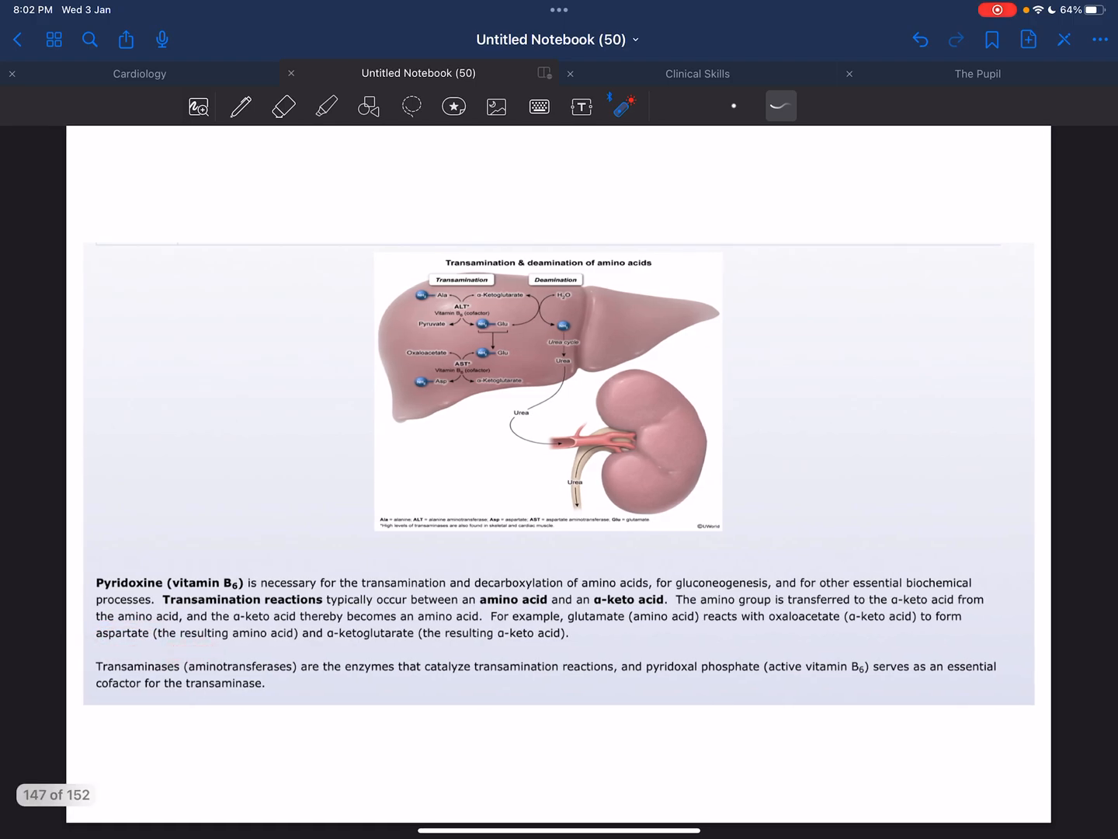
- Add red underlines beneath the remaining links and a final red stroke below them
drag(432, 646, 614, 643)
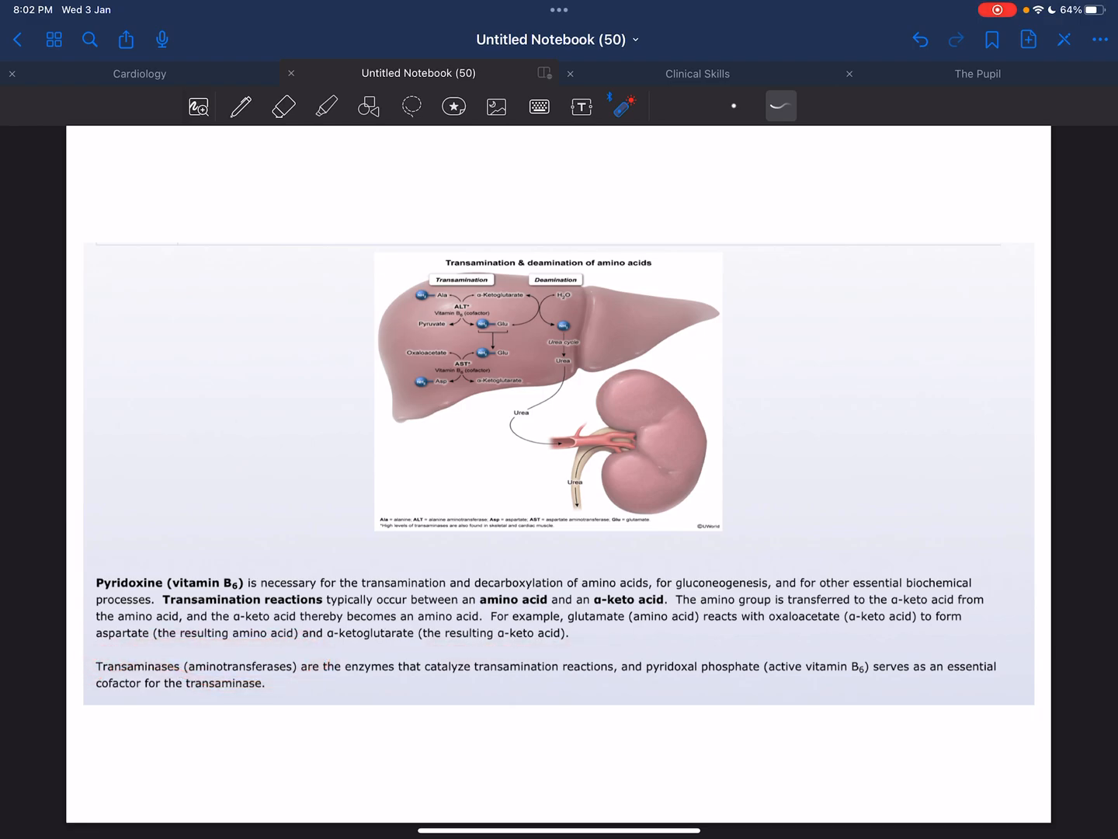
drag(321, 682, 392, 681)
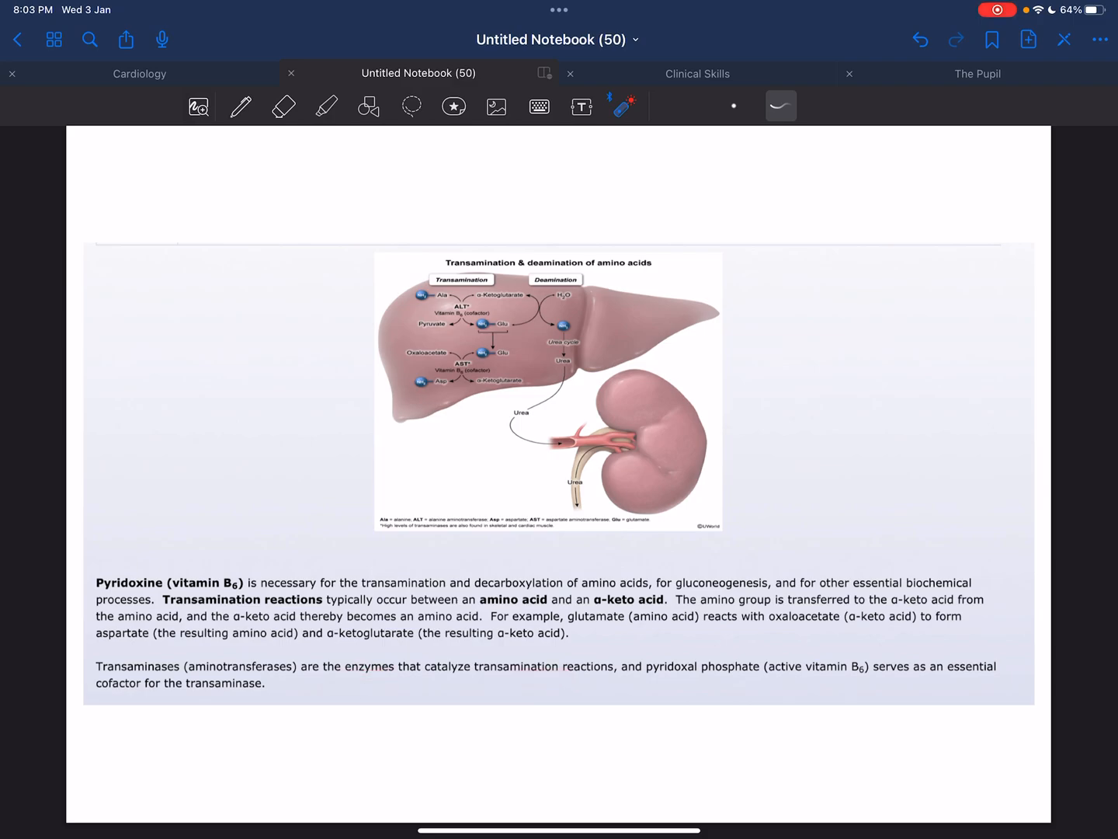
drag(780, 684, 851, 685)
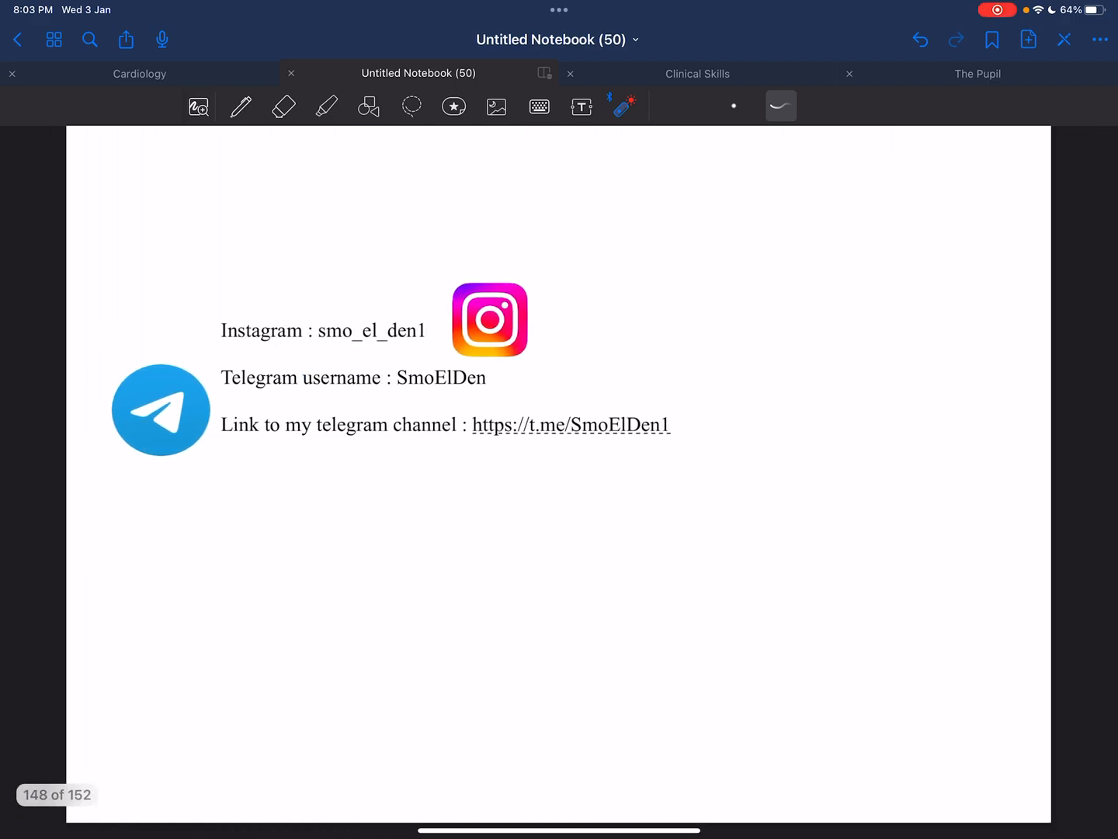
drag(240, 516, 377, 603)
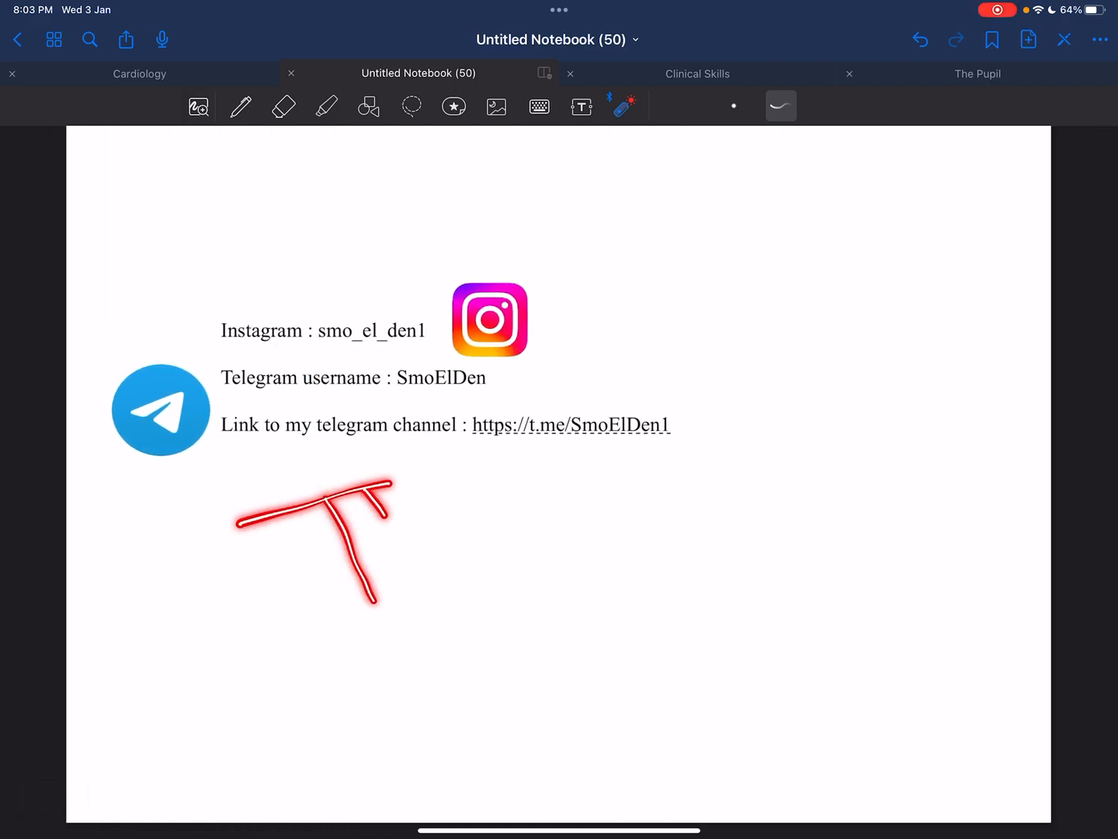